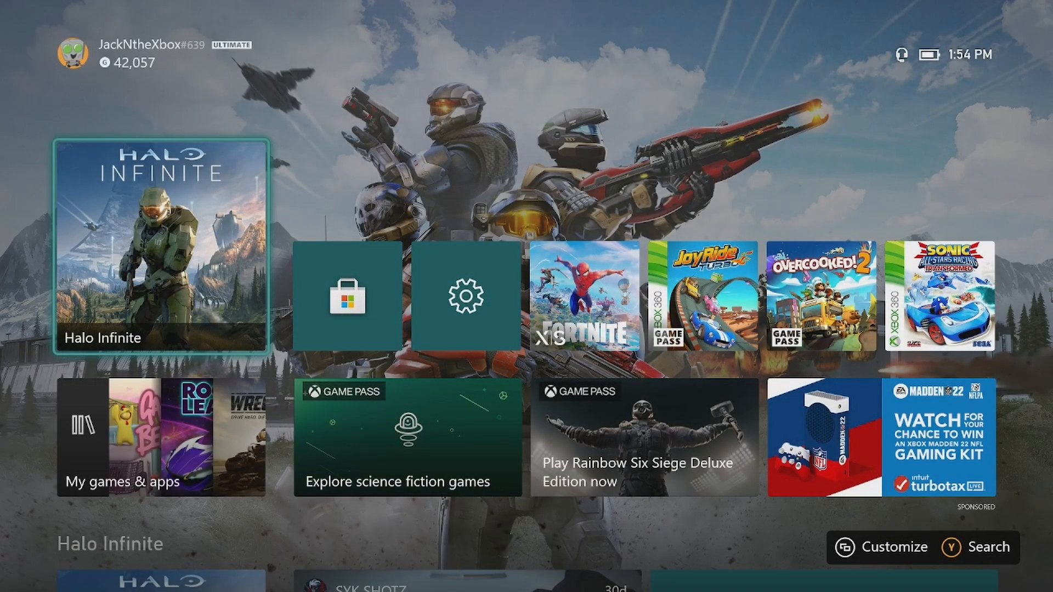
Open the Xbox guide, go to People, and bring up Find someone for gamertag search.
key(xbox)
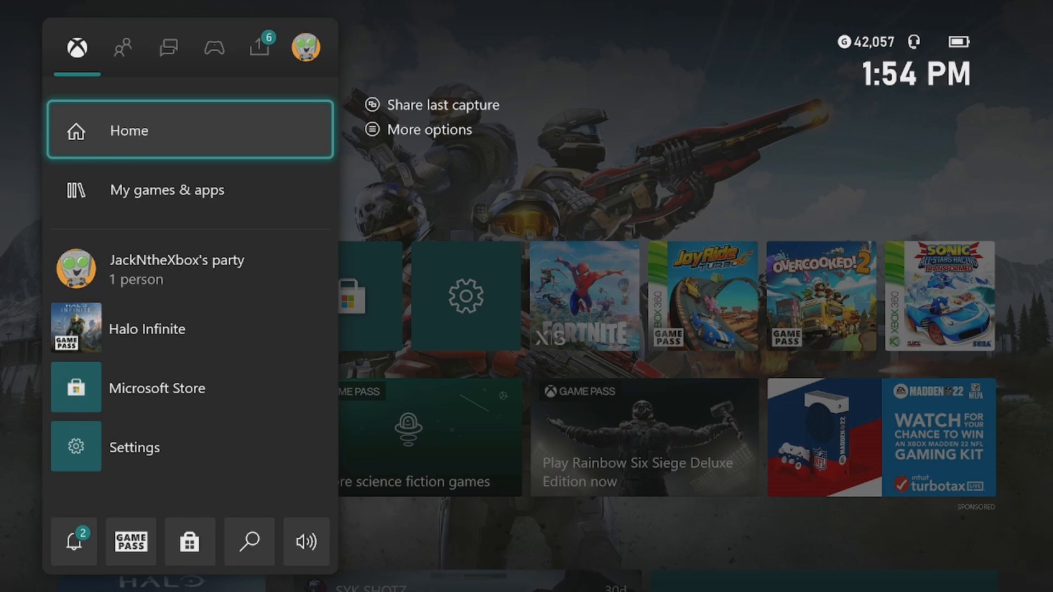
click(123, 48)
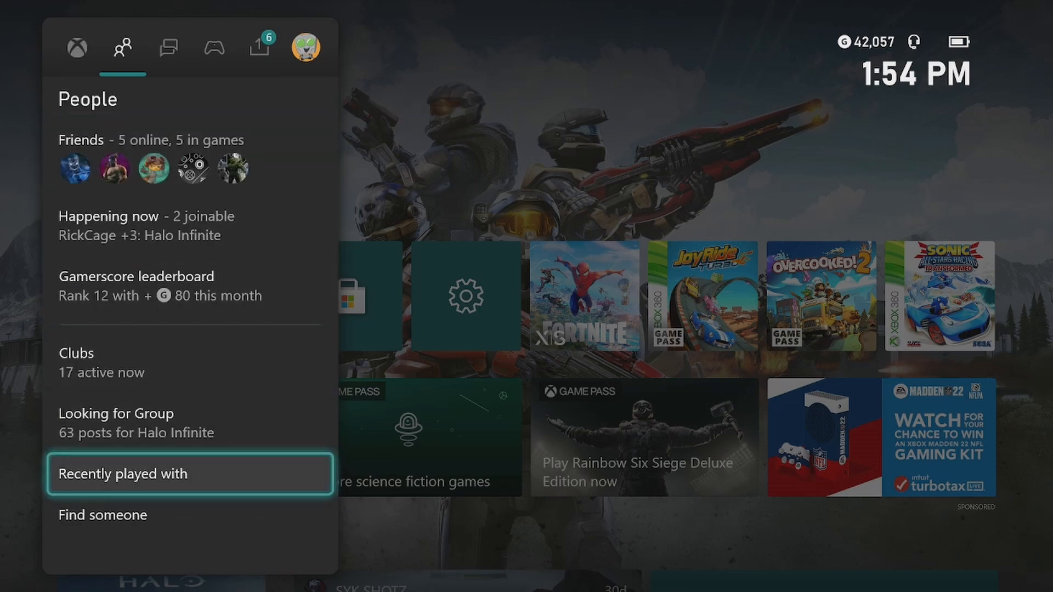
key(Down)
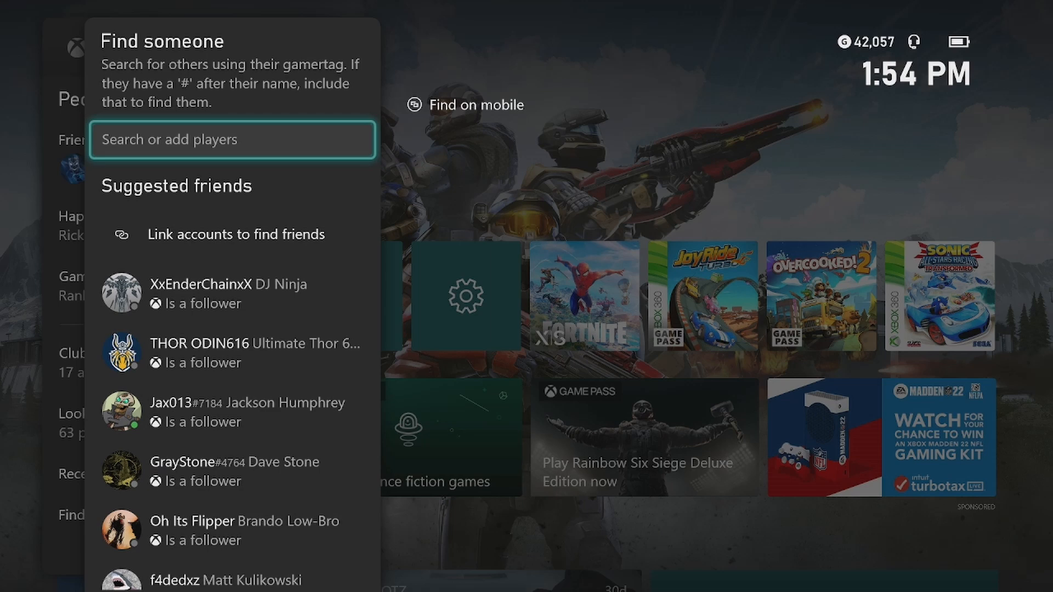
click(231, 140)
text(Jacknth)
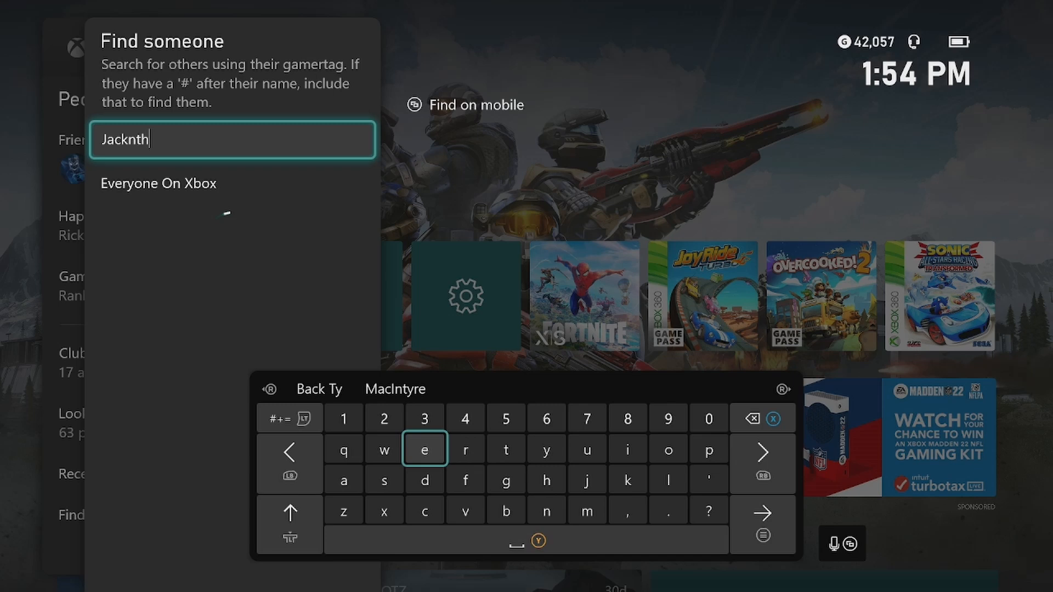
text(exbo)
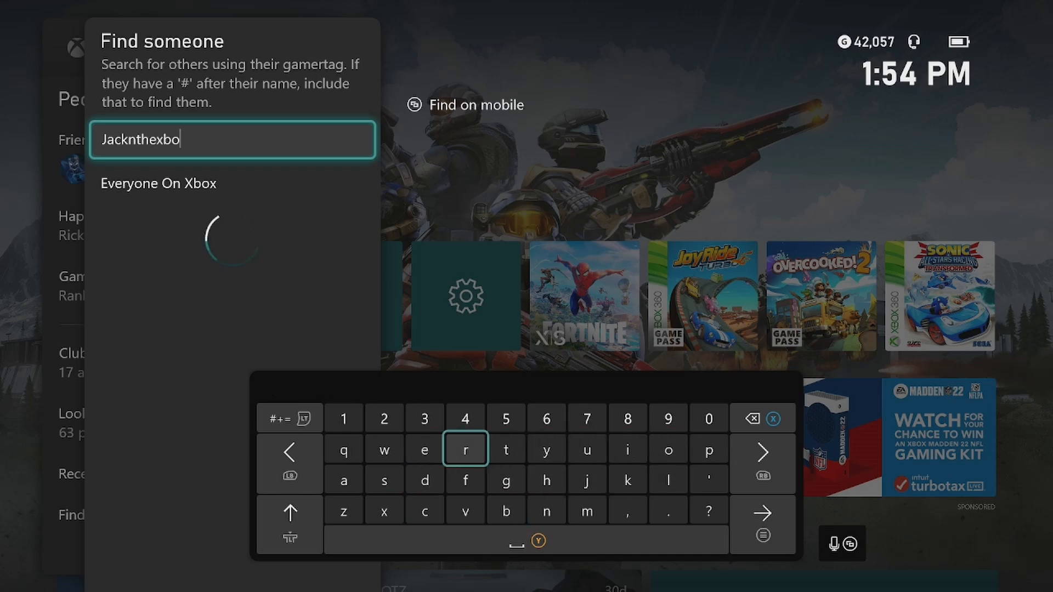
click(343, 418)
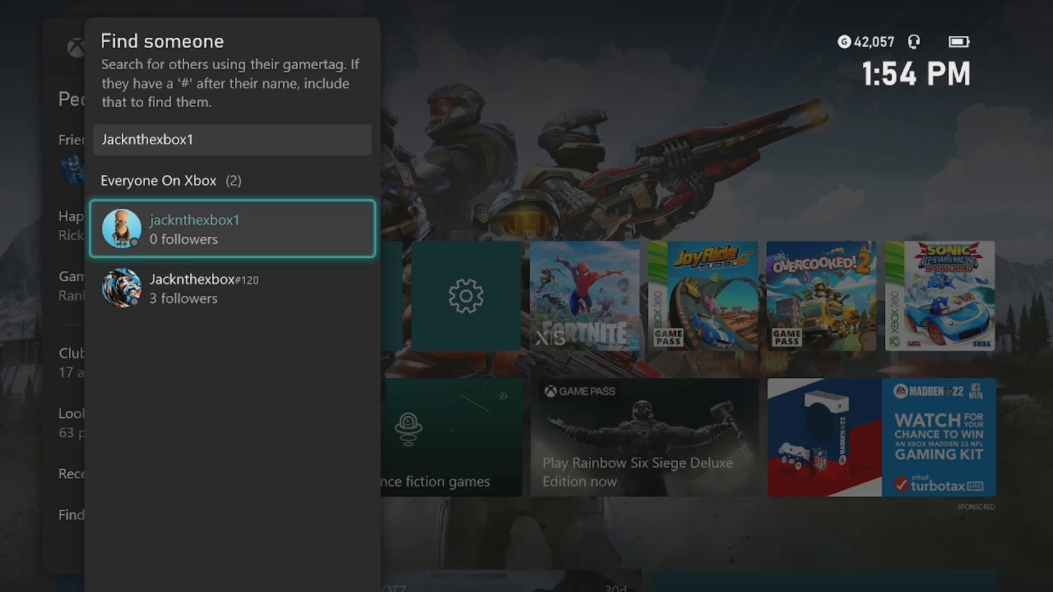
click(232, 228)
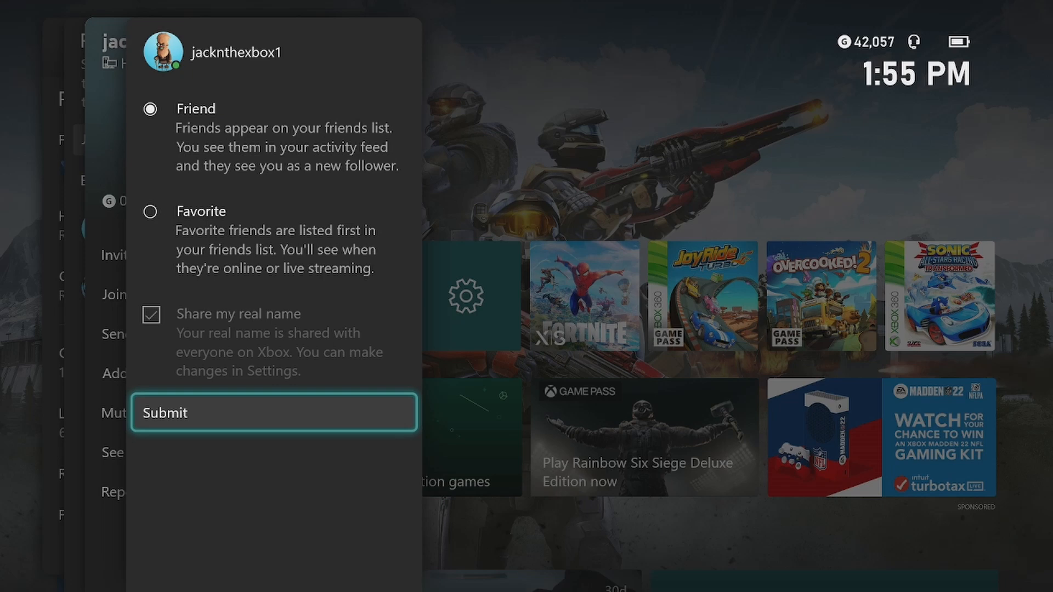
click(273, 413)
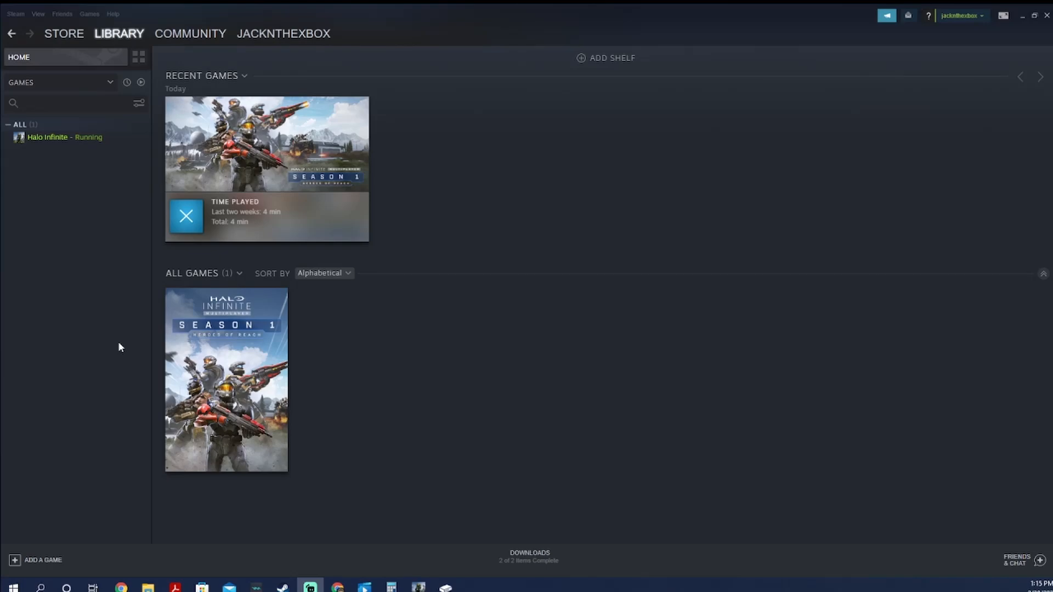
View jacknthexbox's empty Steam friends list, then switch to Xbox Console Companion.
click(283, 33)
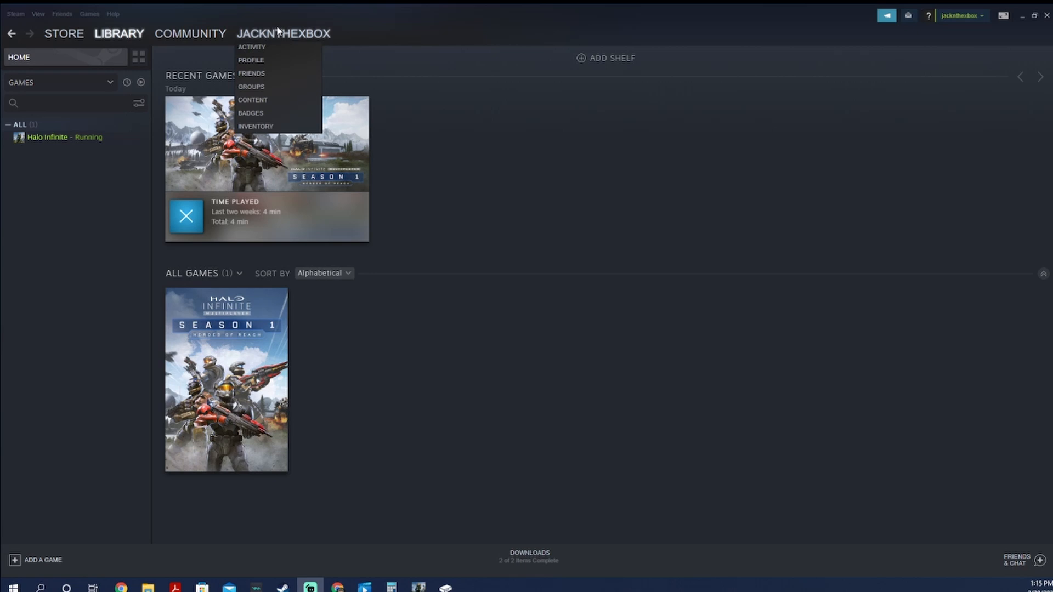
click(251, 73)
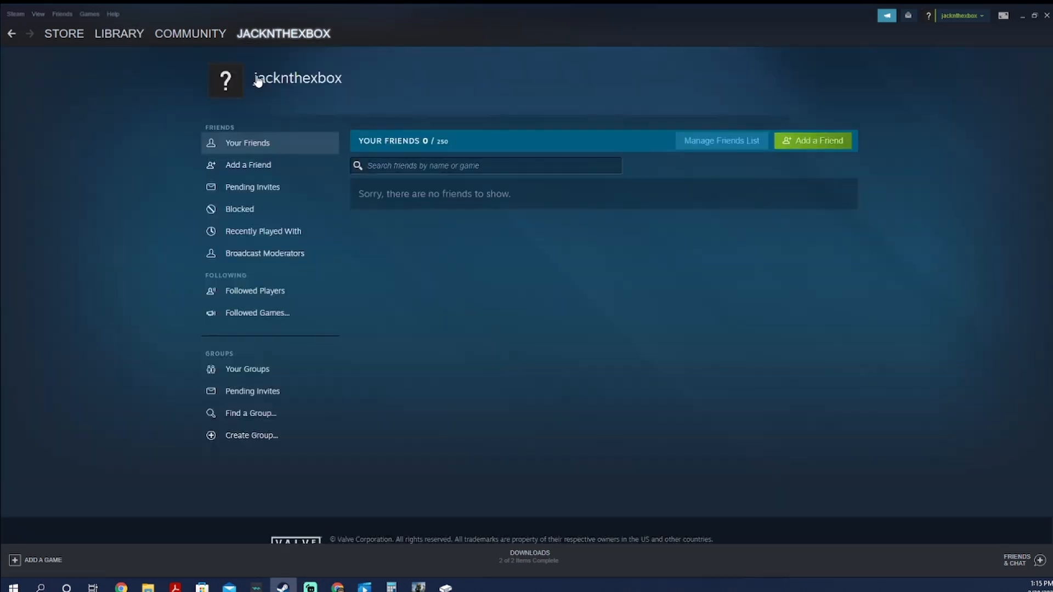
mouse_move(344, 244)
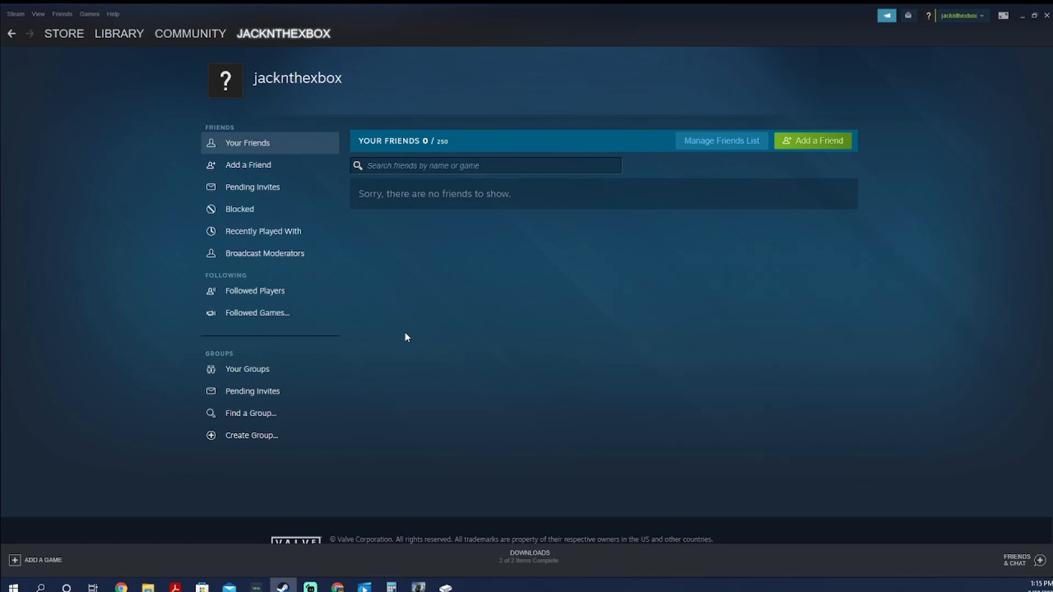
mouse_move(448, 493)
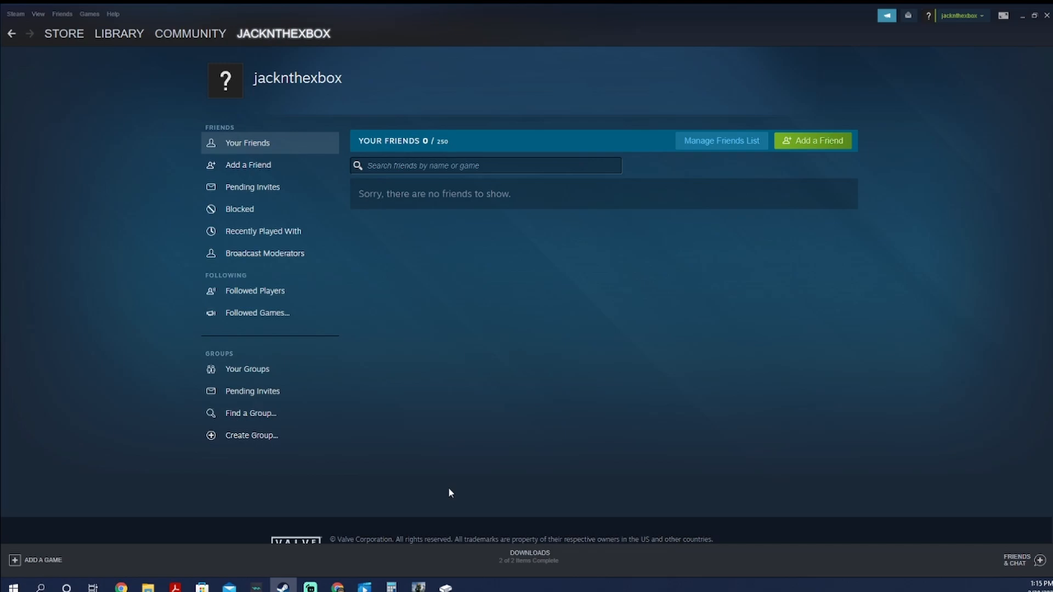
mouse_move(445, 586)
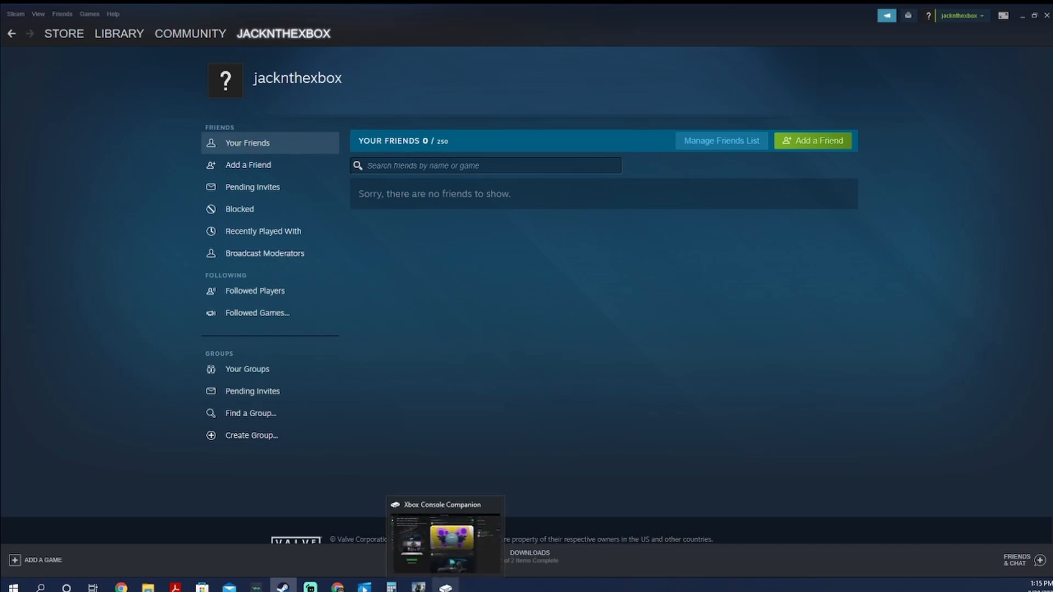
click(445, 541)
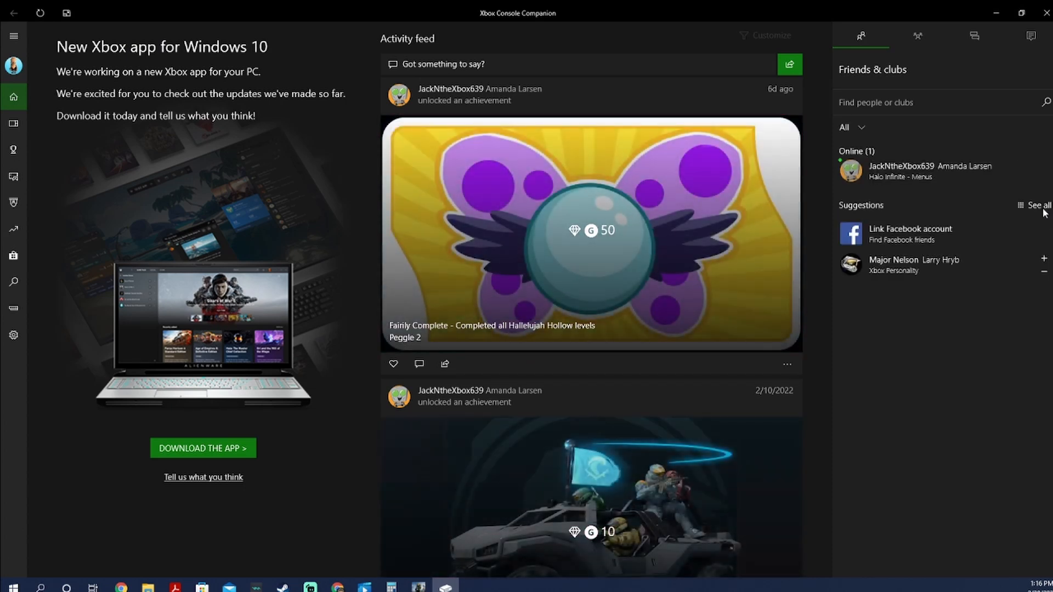
mouse_move(404, 586)
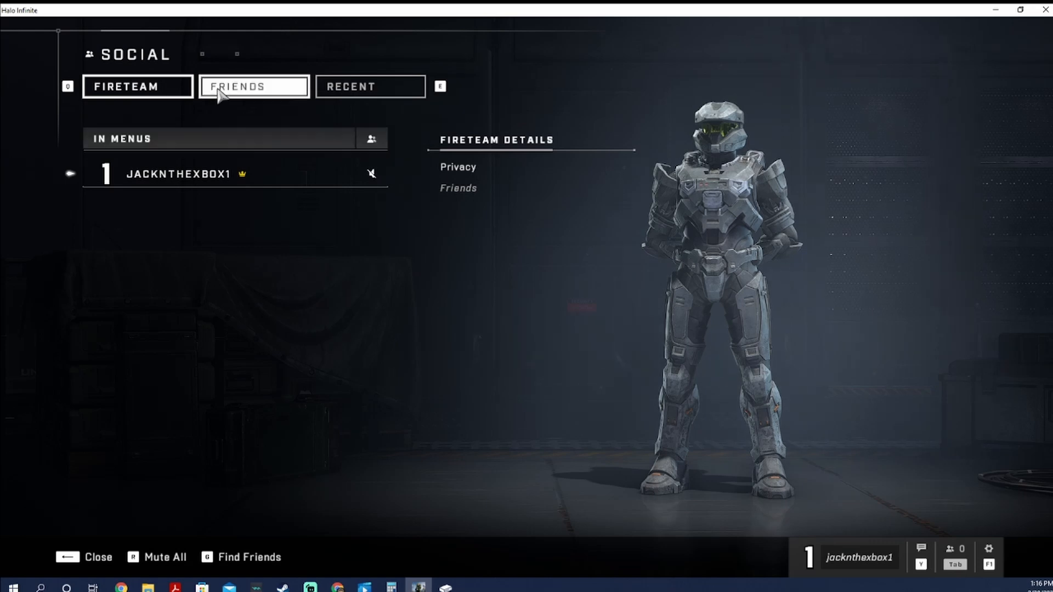
click(254, 87)
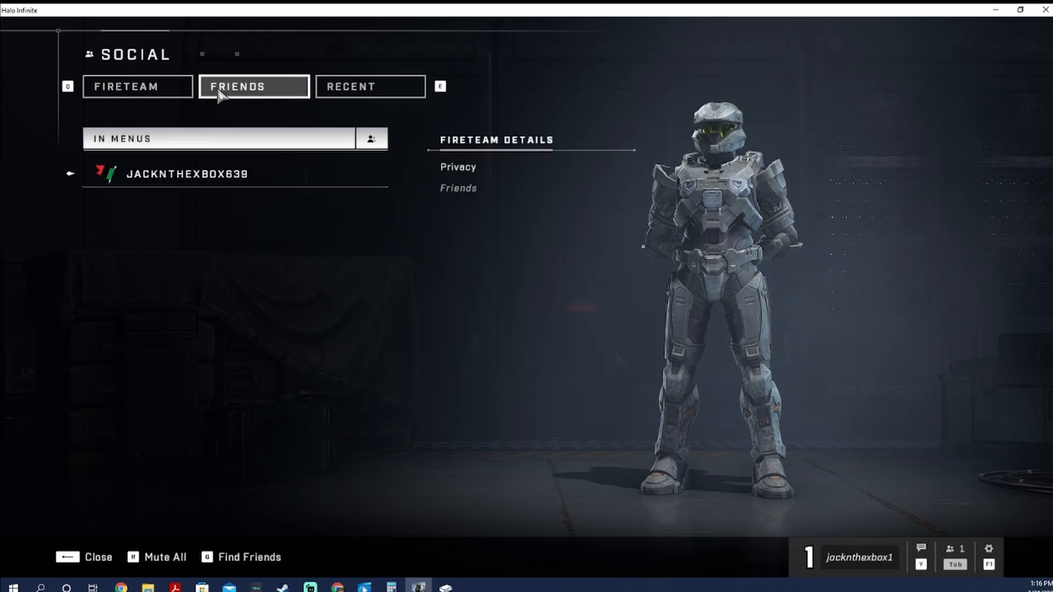
click(234, 172)
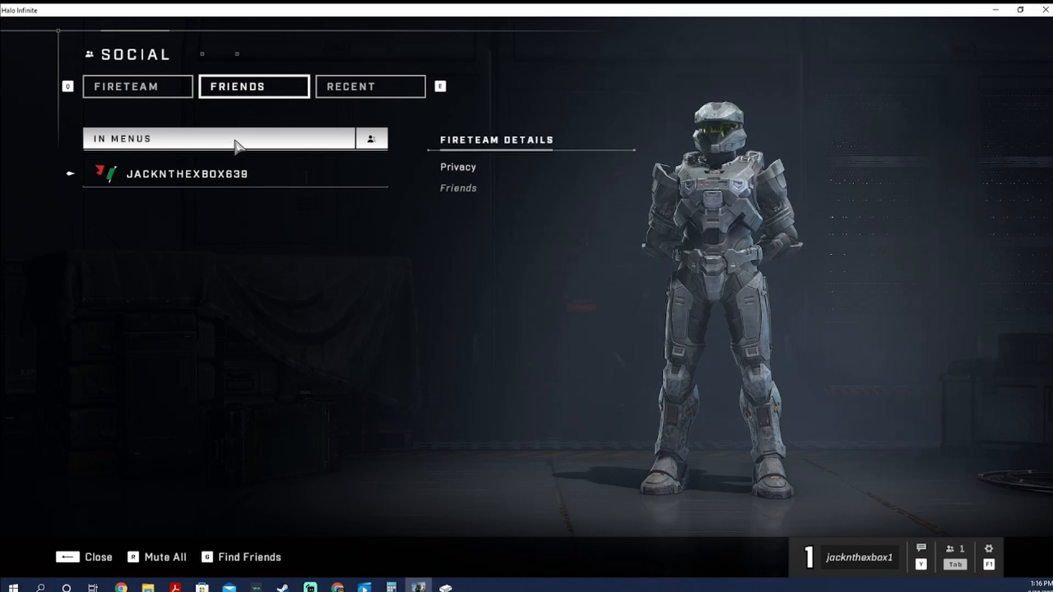
click(182, 173)
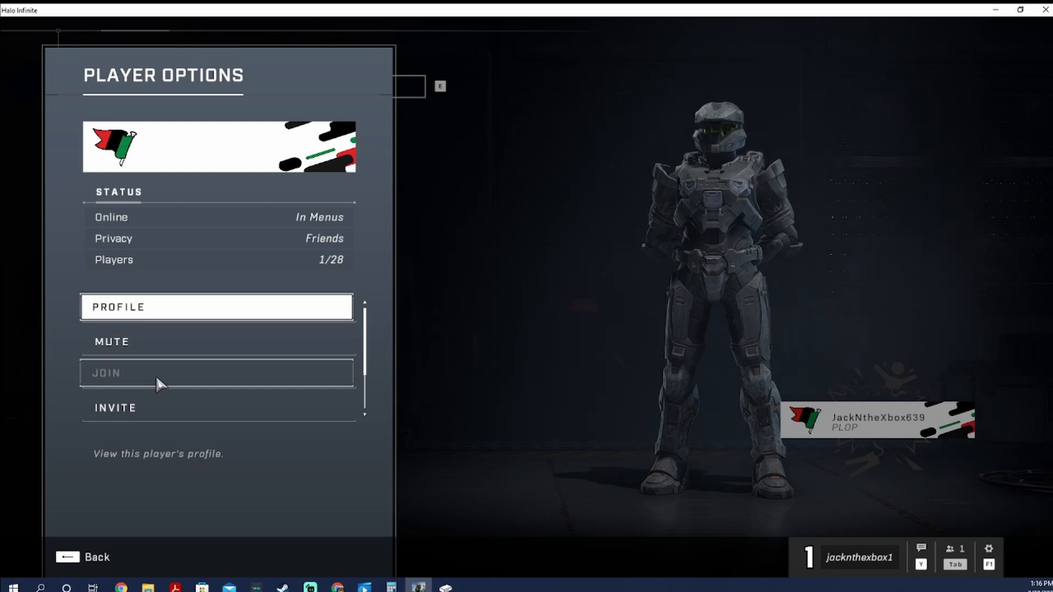
mouse_move(494, 363)
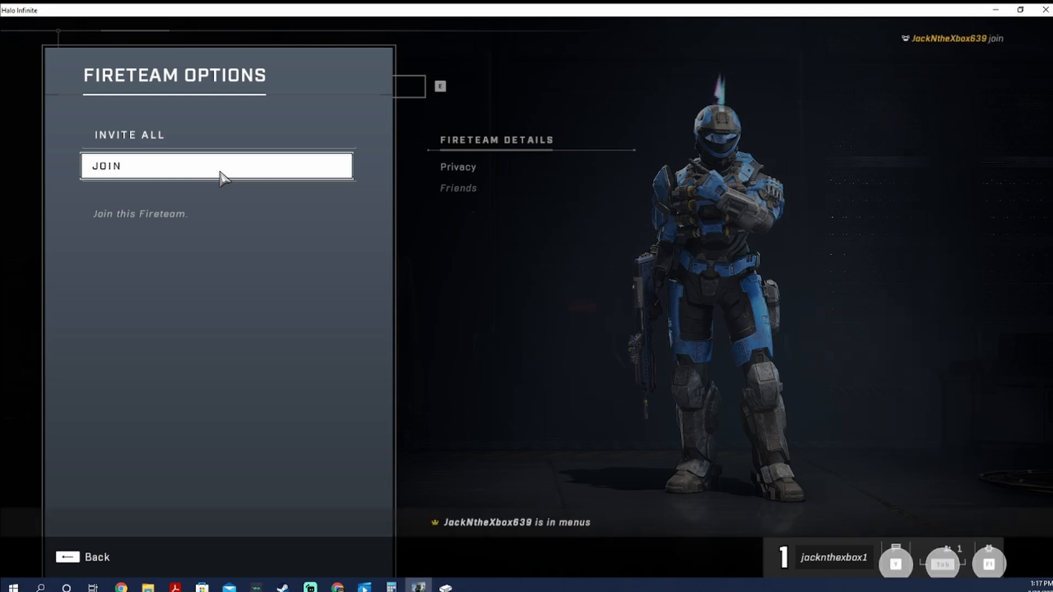
click(216, 166)
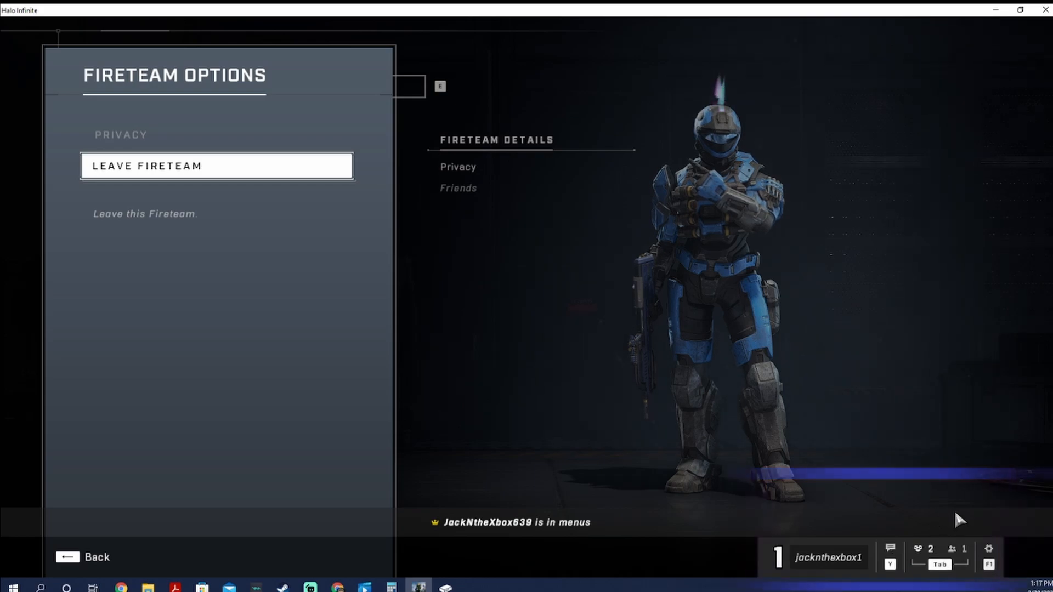
click(84, 557)
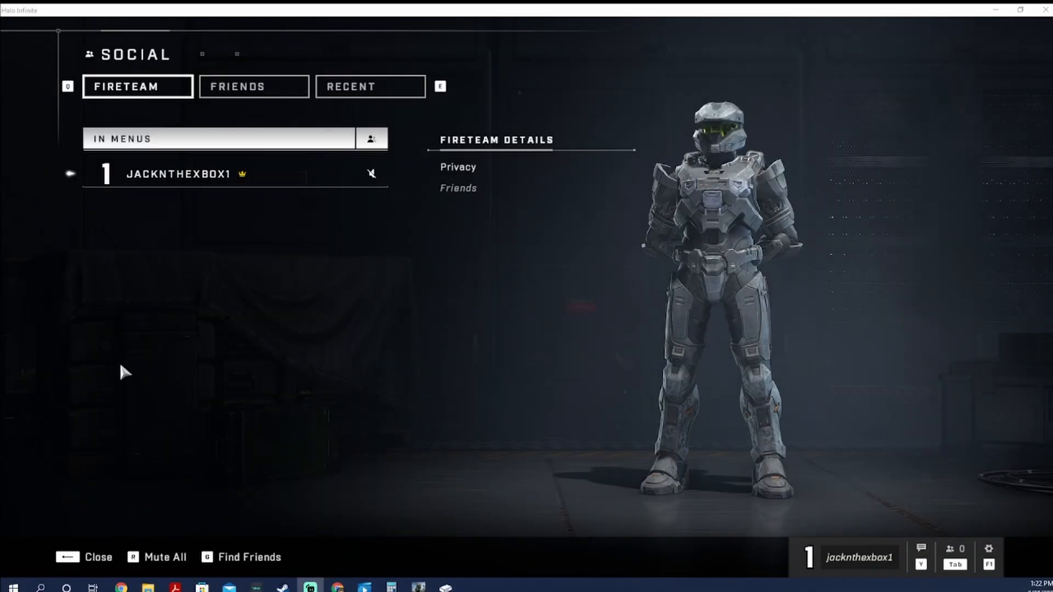
mouse_move(254, 100)
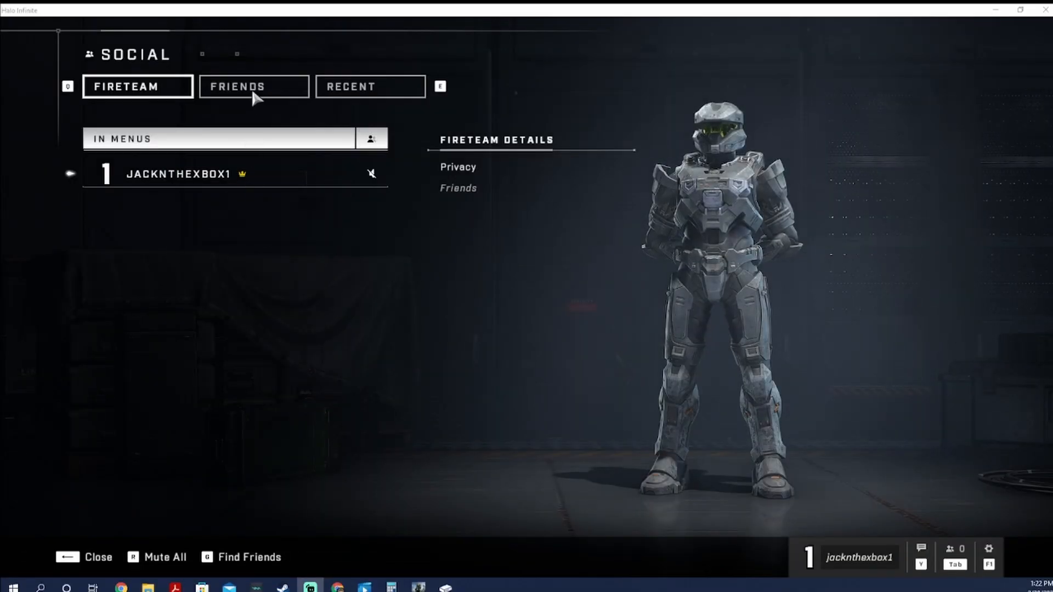
Check Halo Infinite's Friends tab, which now shows no players found.
click(254, 86)
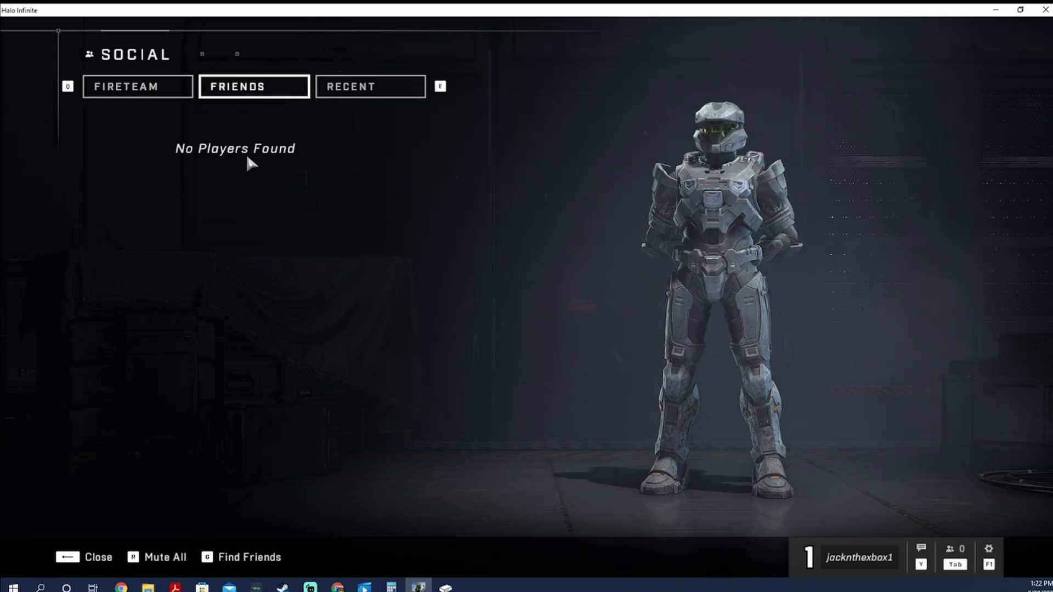
mouse_move(284, 239)
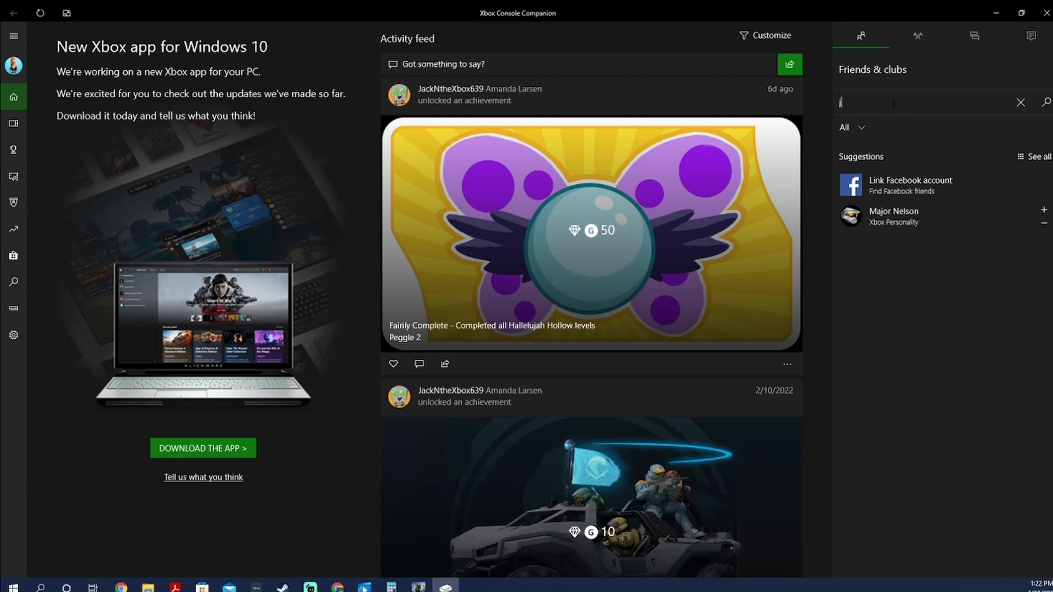
text(jacknthexbox6)
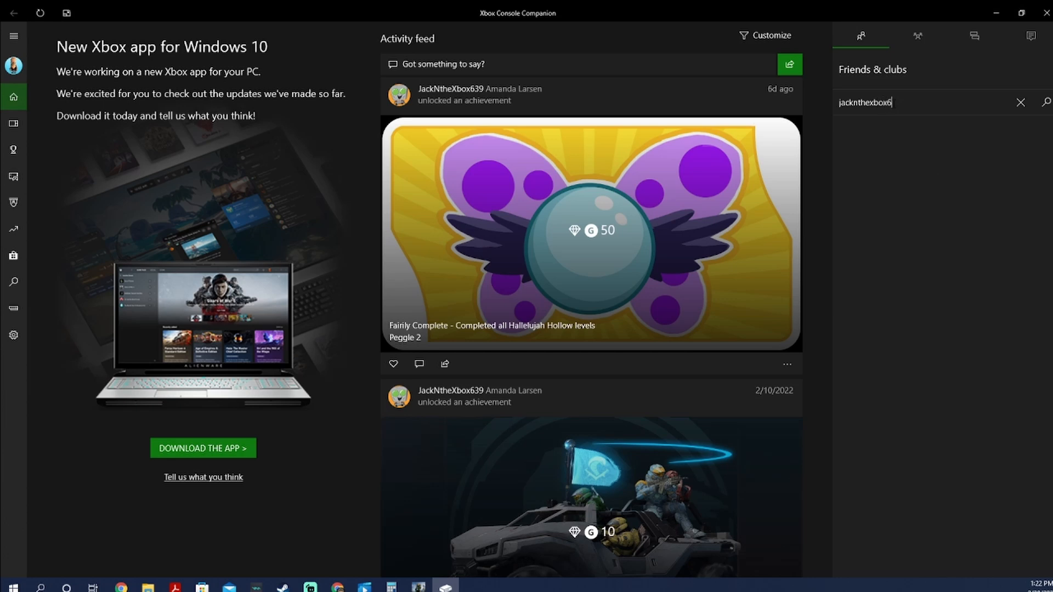
text(9)
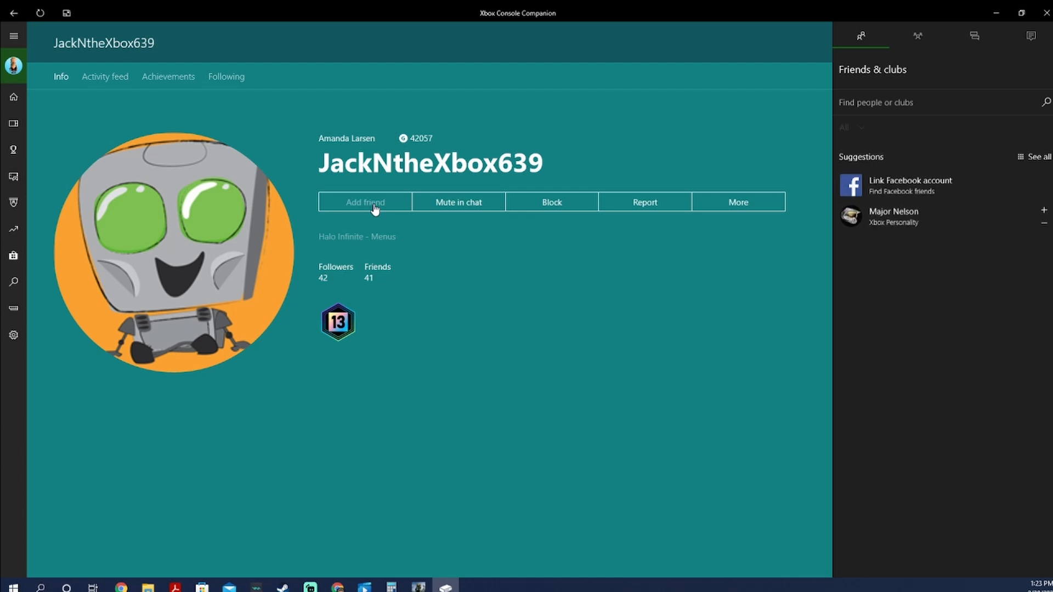
click(364, 203)
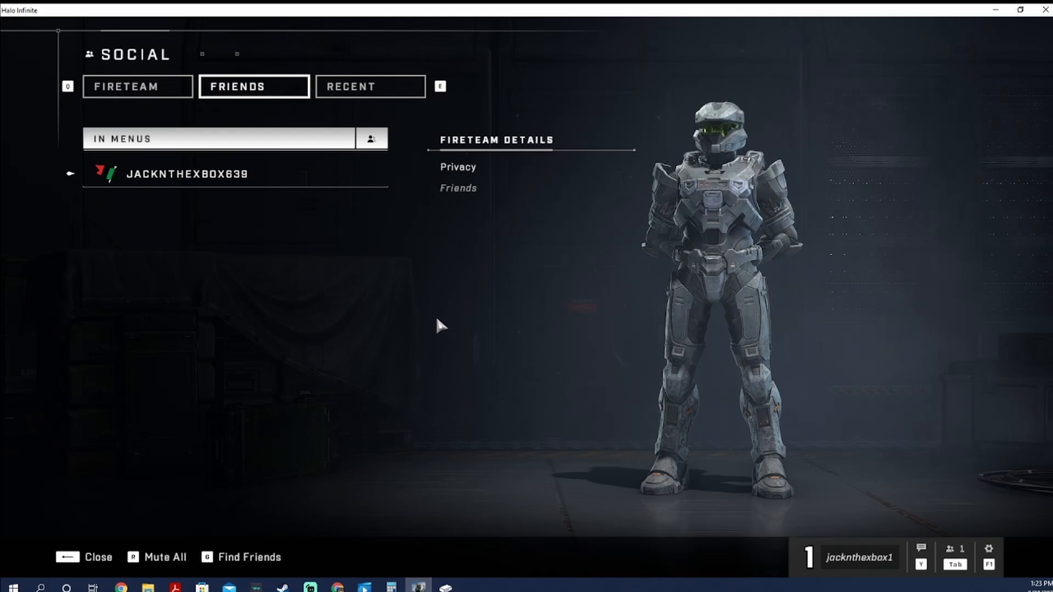
click(182, 173)
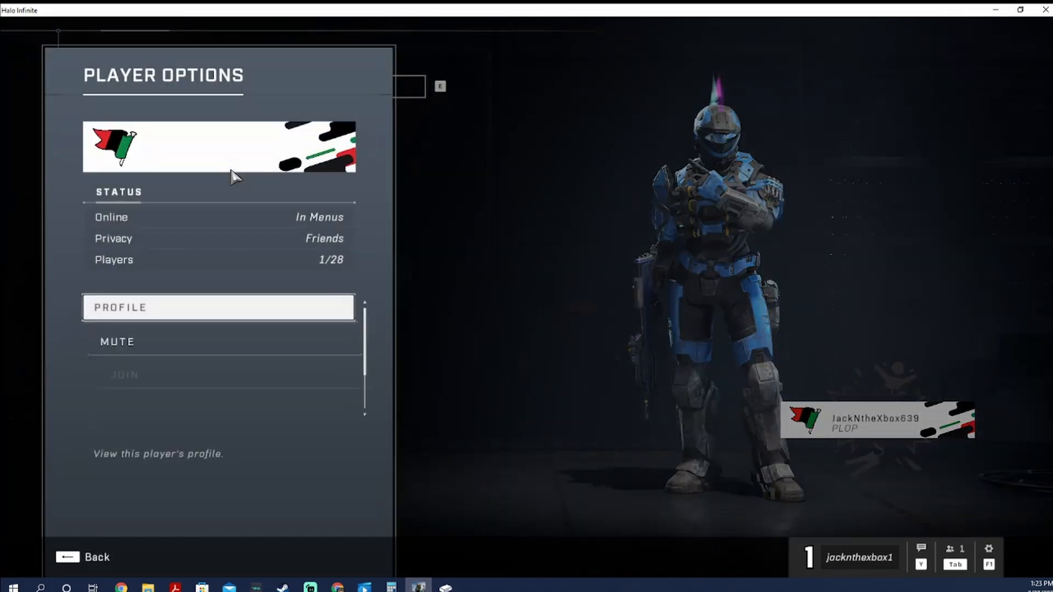